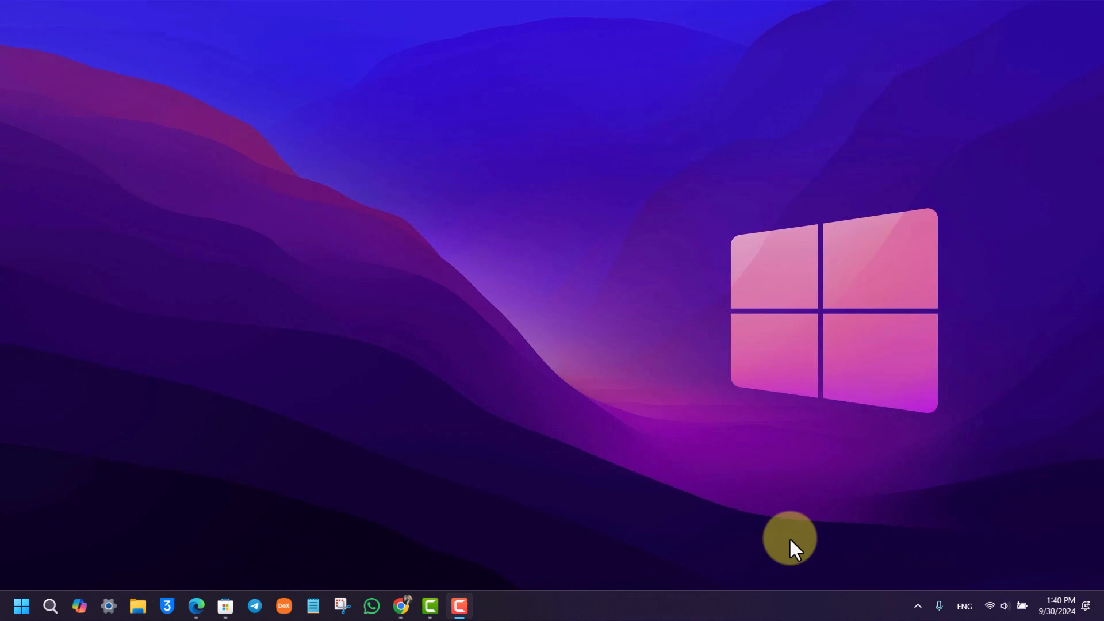
- Switch to the Demo sheet in Chrome and select all of column D with its Spotify titles
{"action": "left_click", "coordinate": [401, 610]}
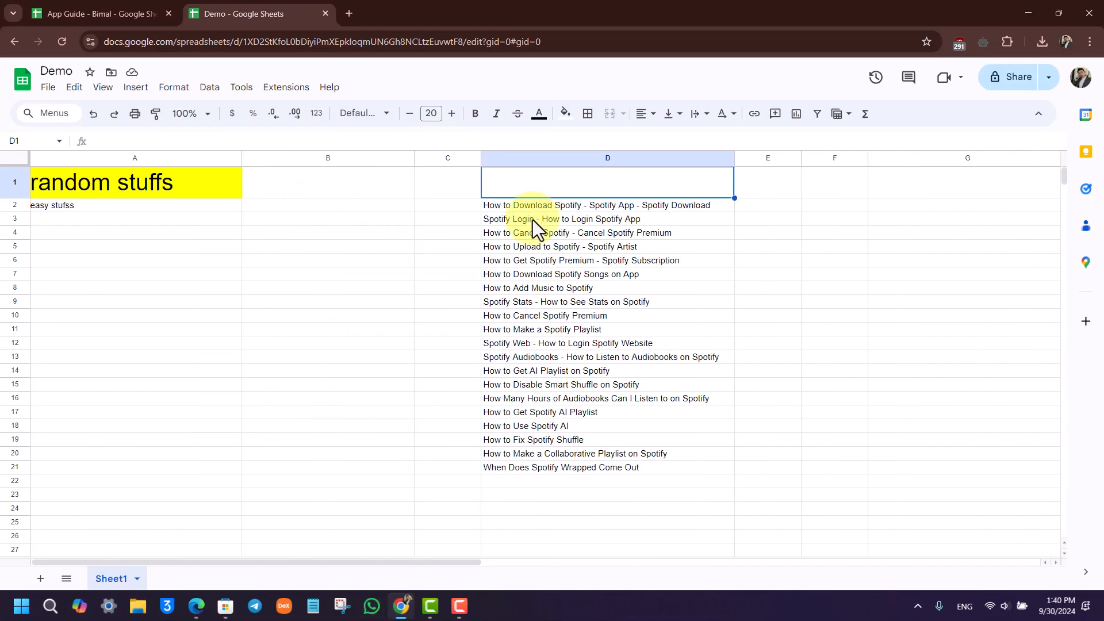
{"action": "left_click_drag", "start_coordinate": [607, 181], "coordinate": [623, 496]}
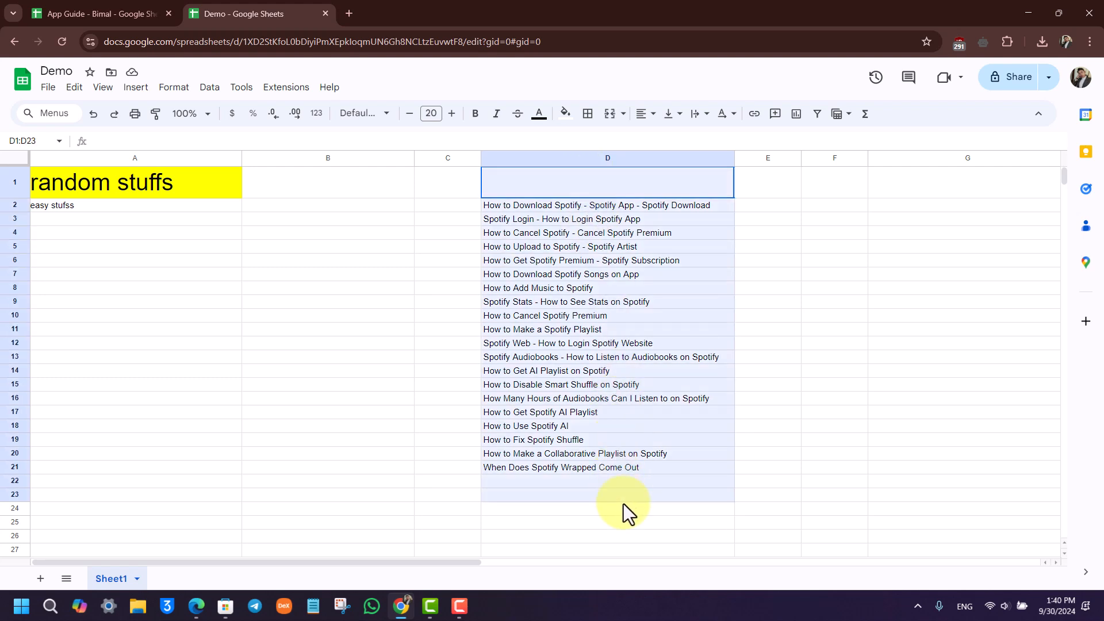
{"action": "left_click", "coordinate": [447, 273]}
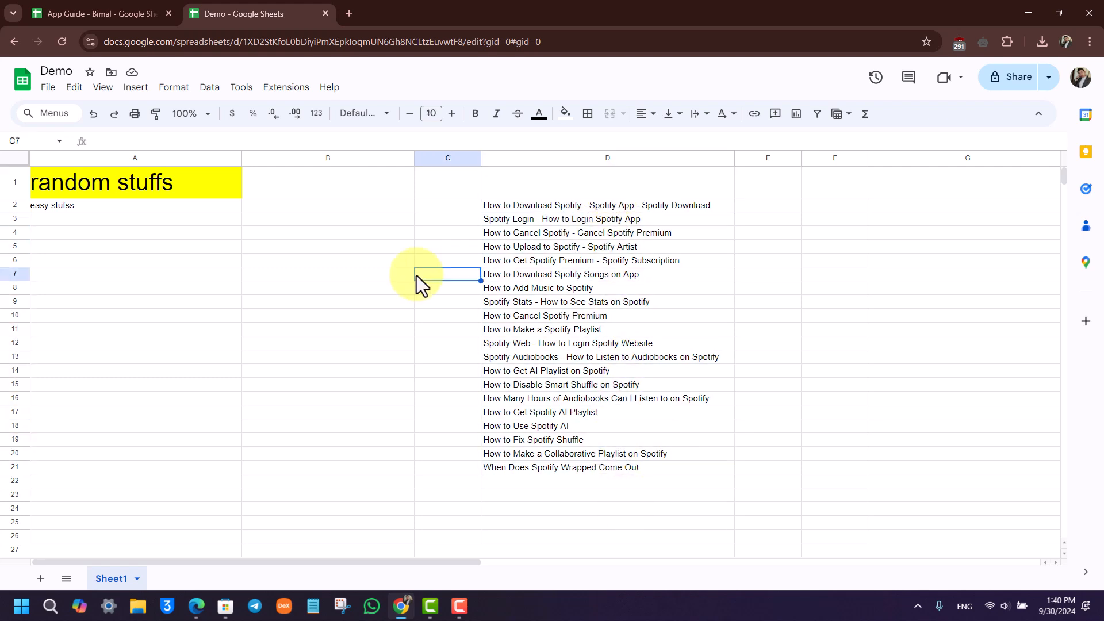
{"action": "left_click", "coordinate": [607, 158]}
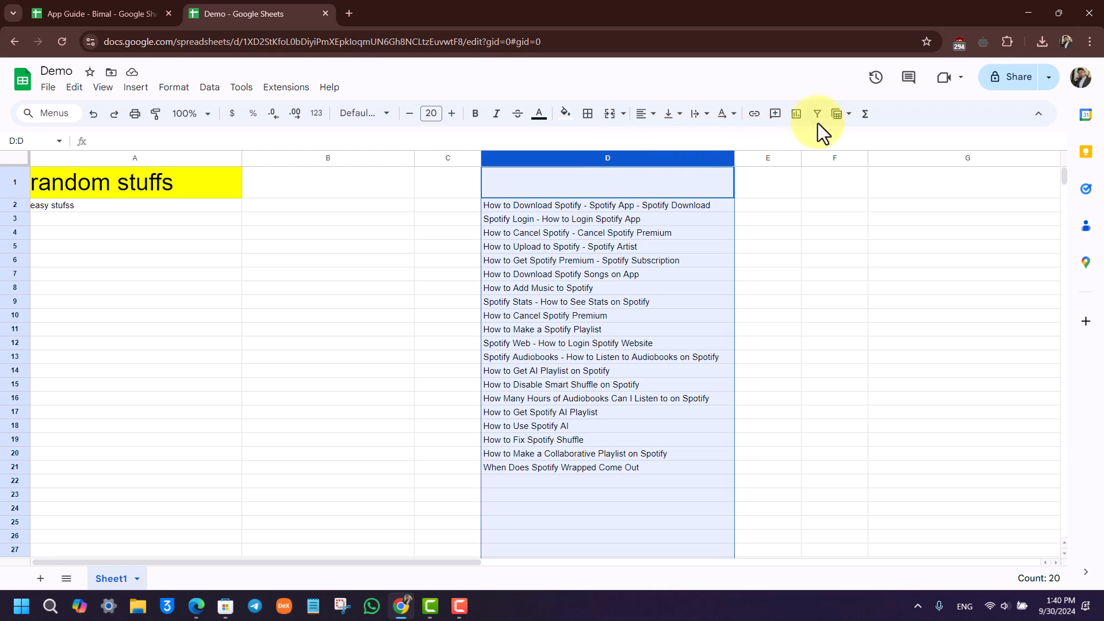
- Create a filter on column D from its right-click menu
{"action": "right_click", "coordinate": [607, 158]}
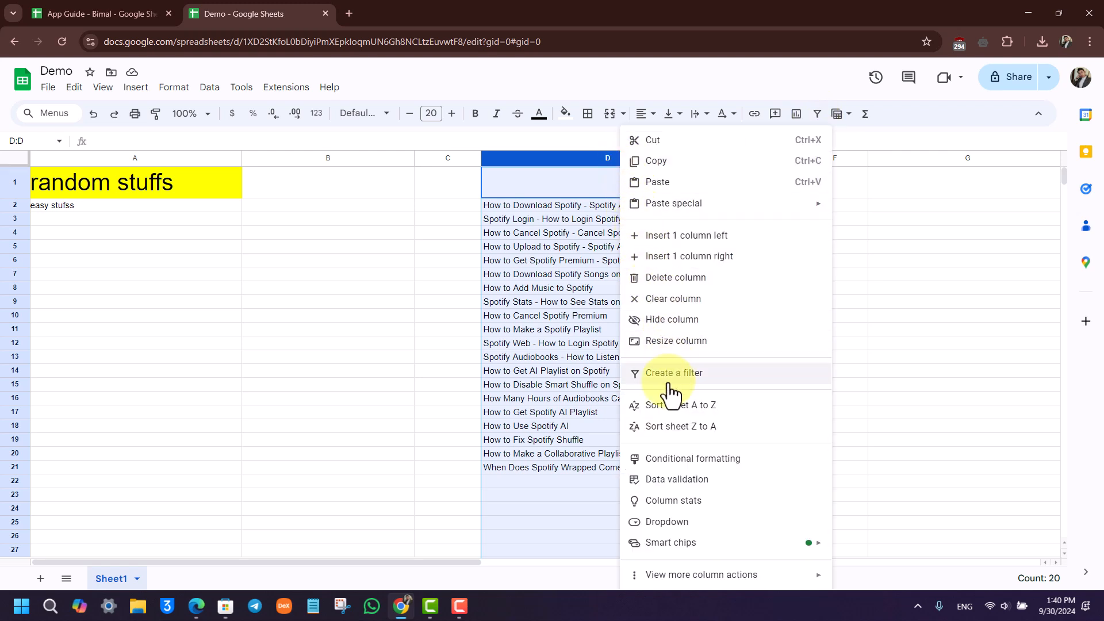
{"action": "left_click", "coordinate": [672, 373]}
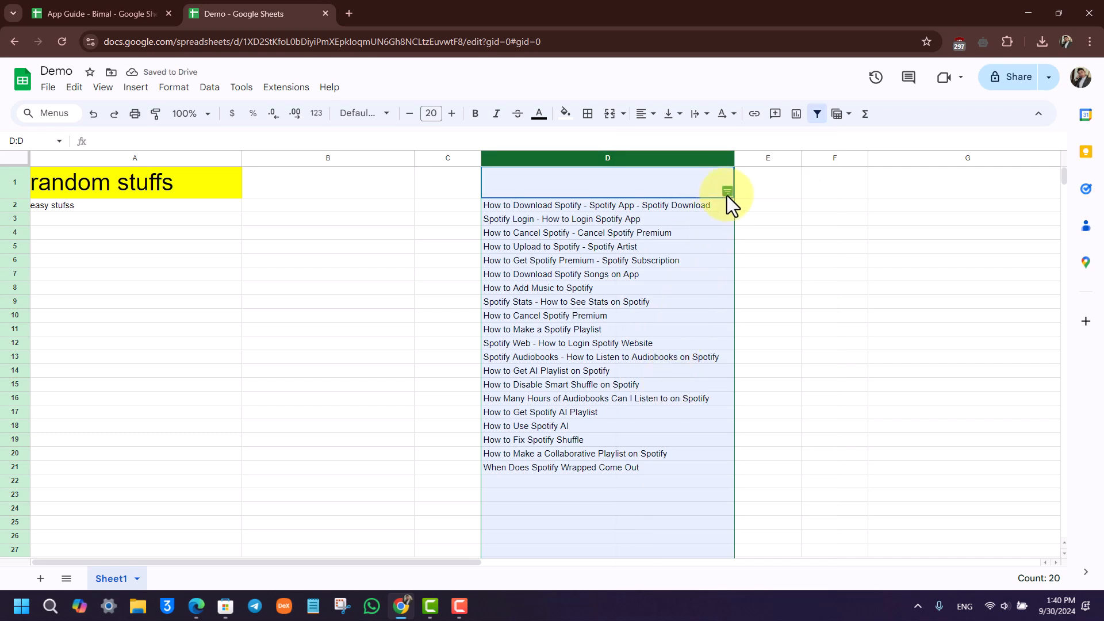
{"action": "left_click", "coordinate": [726, 191]}
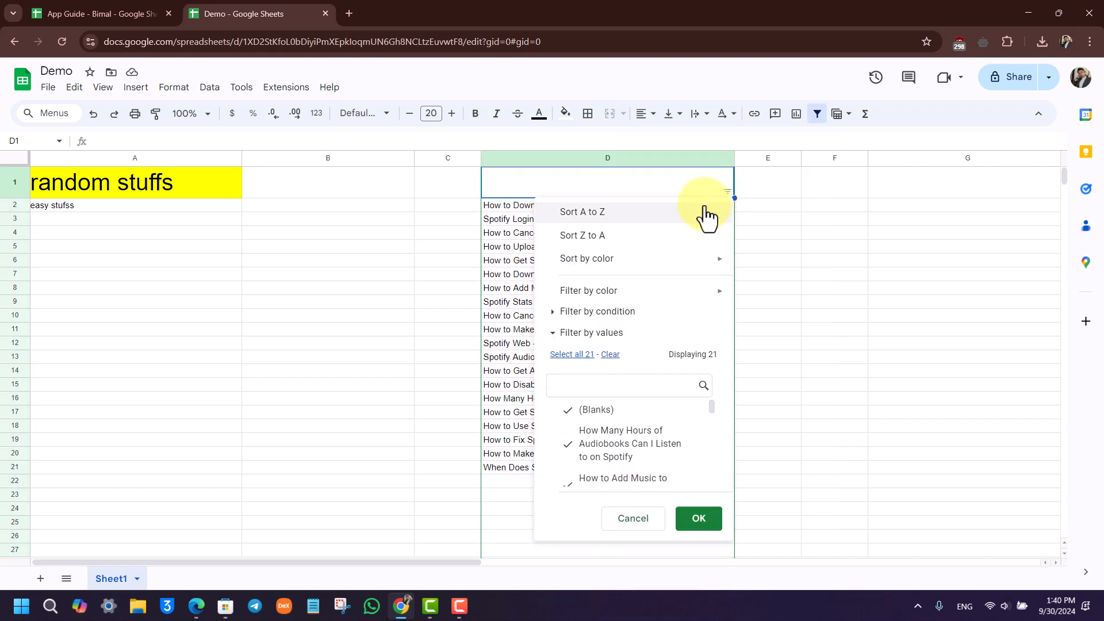
{"action": "mouse_move", "coordinate": [668, 243]}
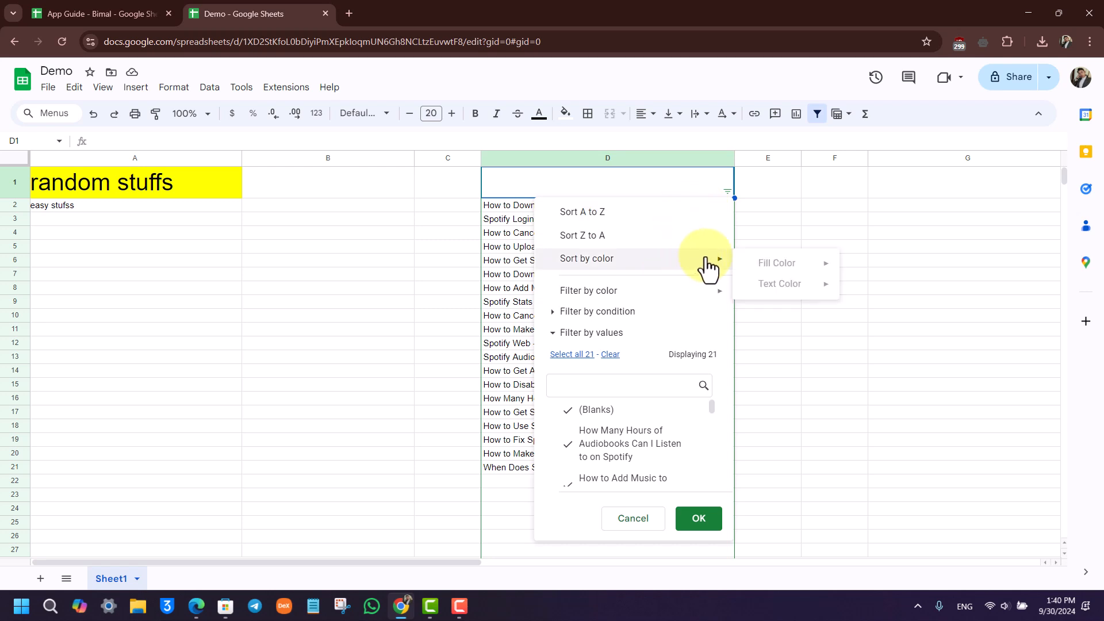
{"action": "scroll", "scroll_direction": "down", "scroll_amount": 3}
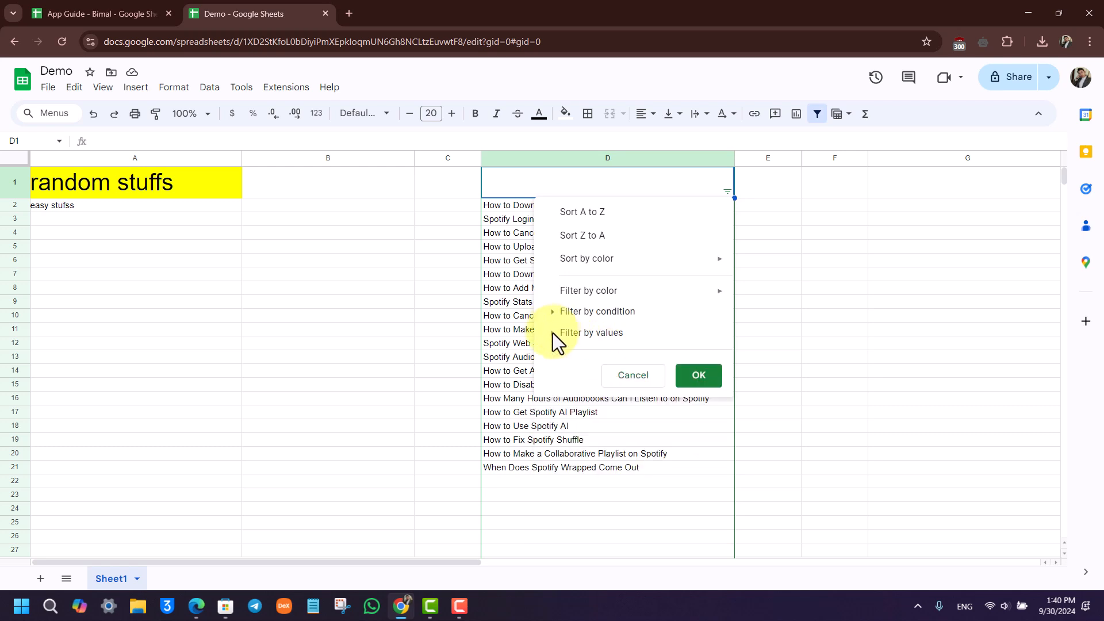
{"action": "left_click", "coordinate": [598, 311]}
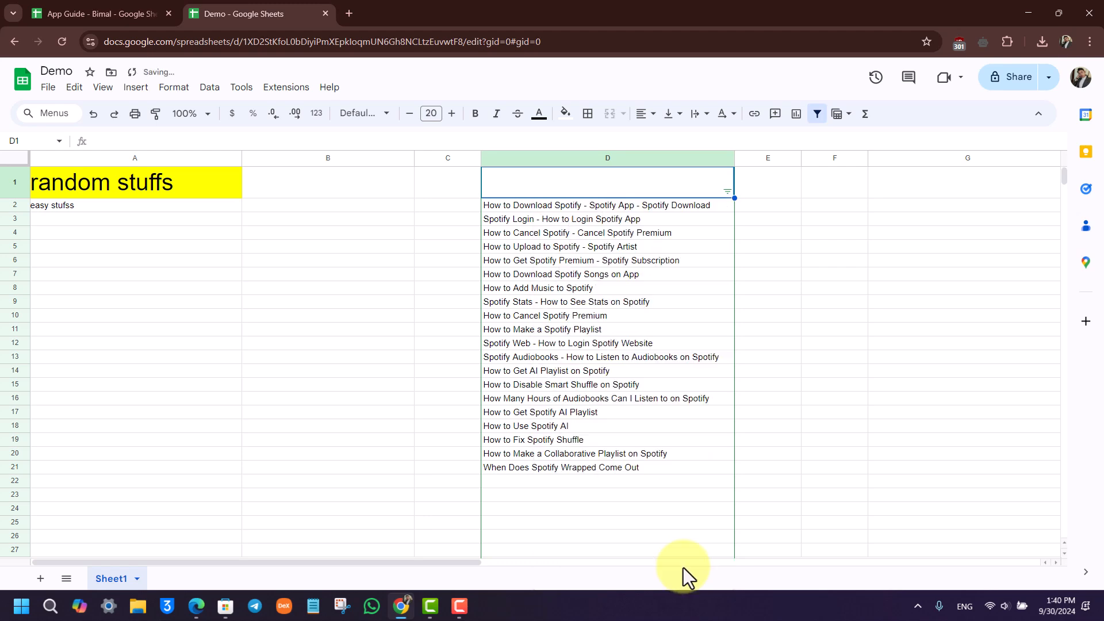
- Minimize the Chrome window to reveal the Windows desktop
{"action": "left_click", "coordinate": [728, 191]}
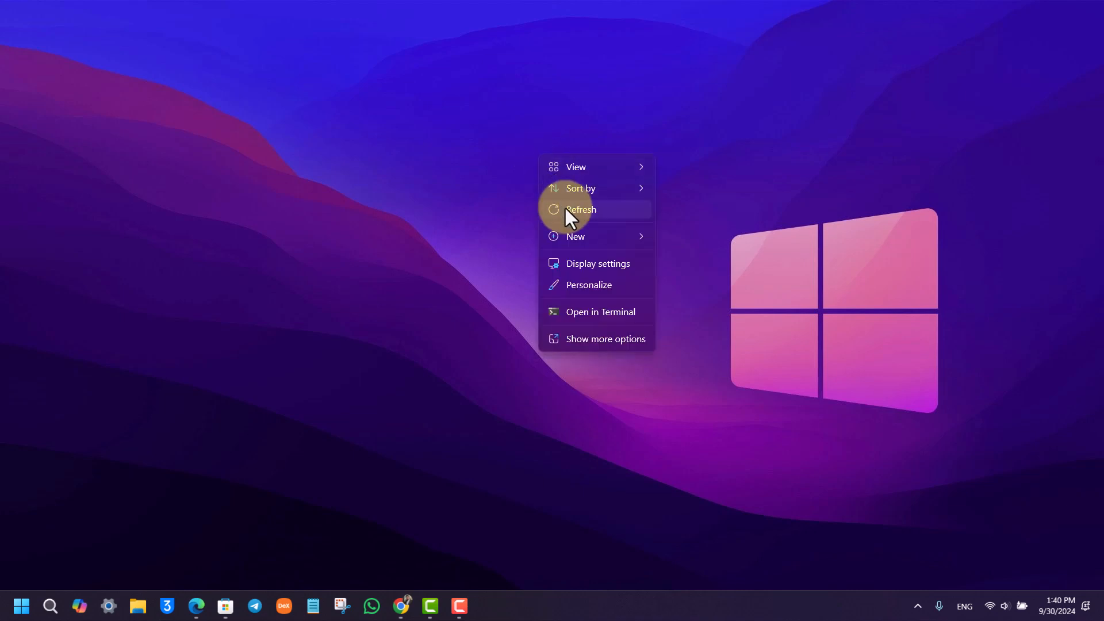
- Refresh the desktop from its context menu, dismissing the menu
{"action": "left_click", "coordinate": [580, 210]}
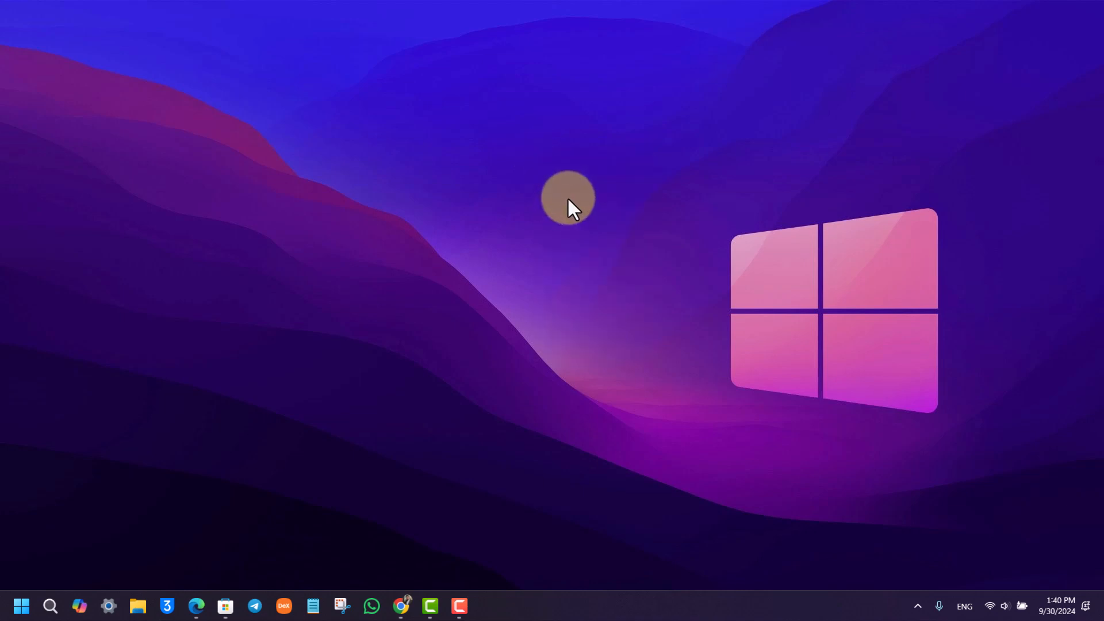
{"action": "mouse_move", "coordinate": [605, 173]}
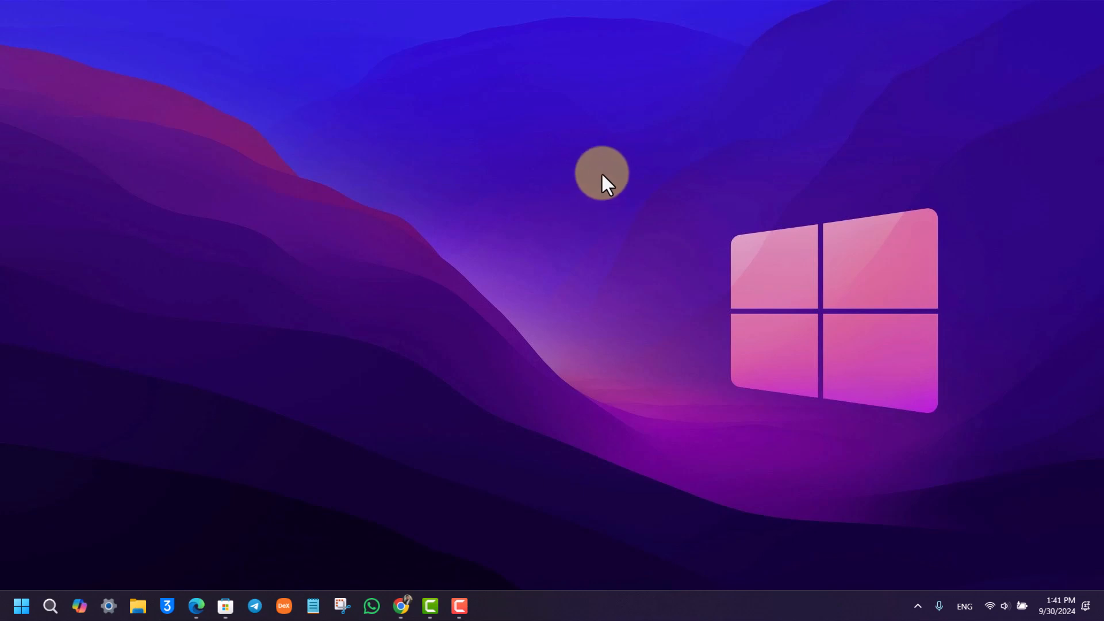
{"action": "mouse_move", "coordinate": [708, 304]}
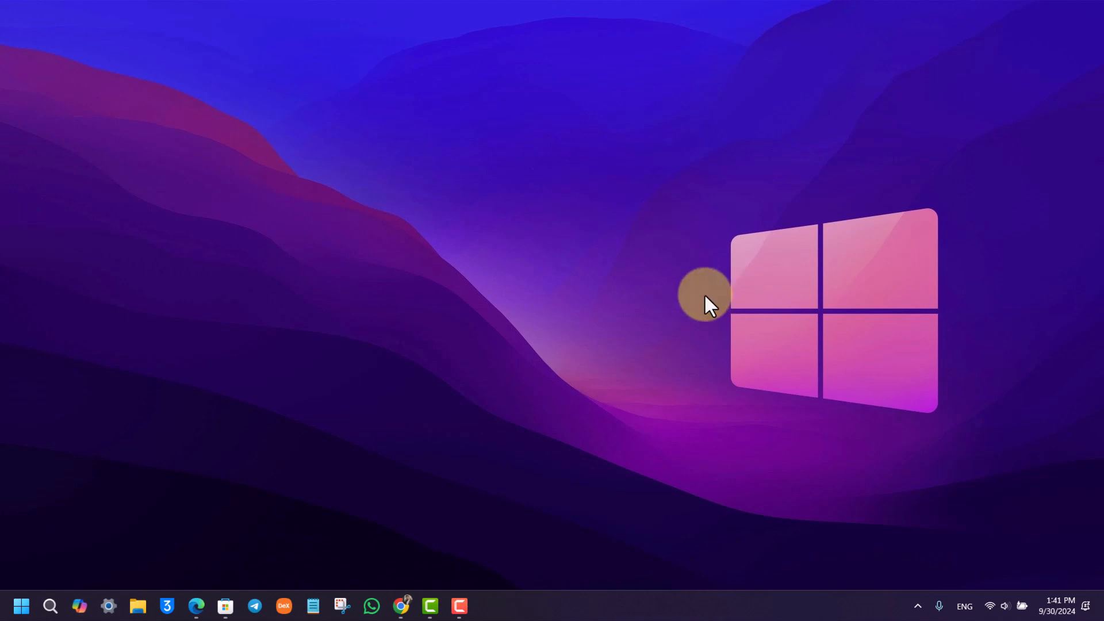